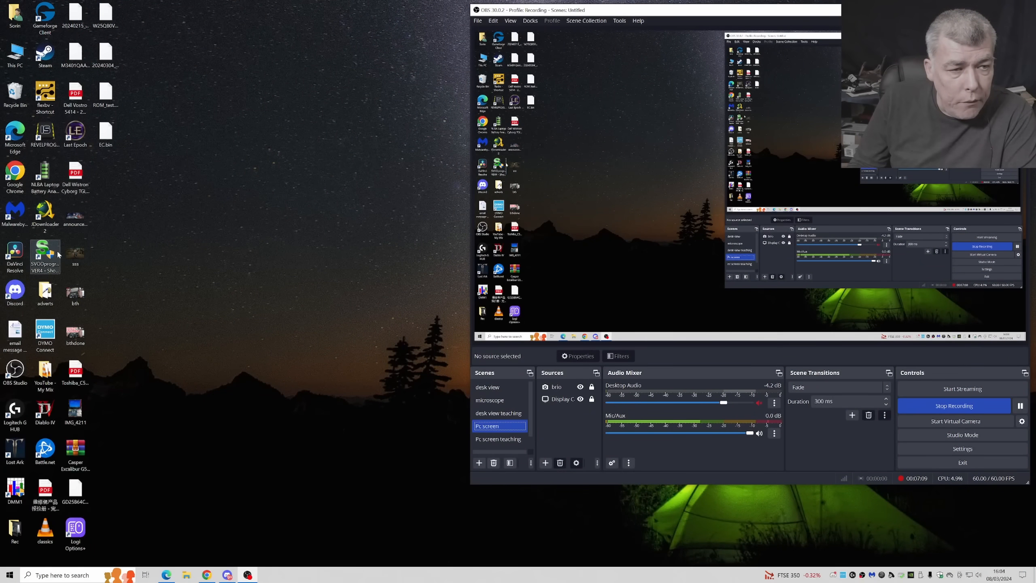
# Launch SVOD programmer from its desktop shortcut
pyautogui.doubleClick(45, 255)
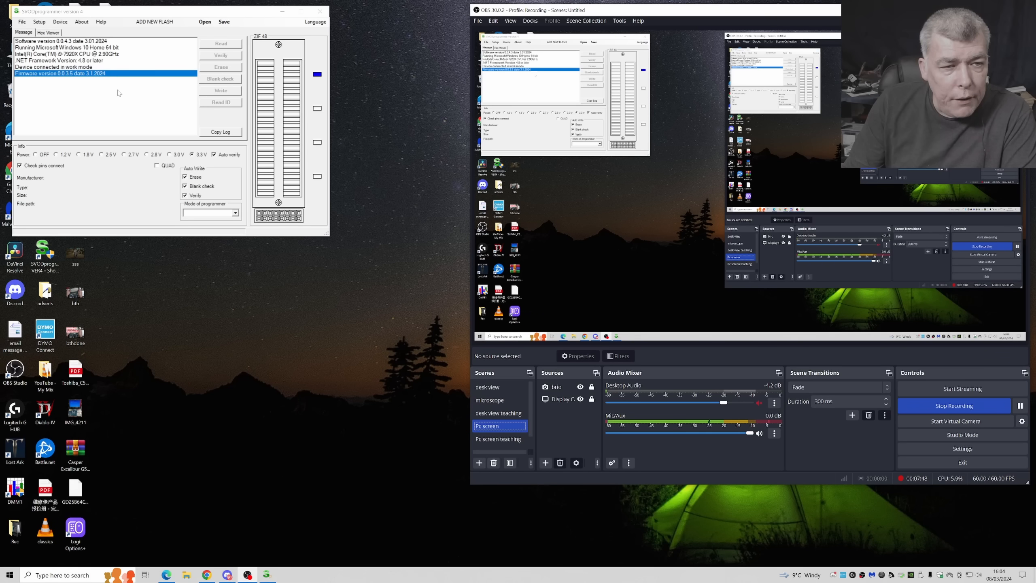
# Switch the programmer mode to ITE and bring up Setup > Select MotherBoard
pyautogui.click(235, 213)
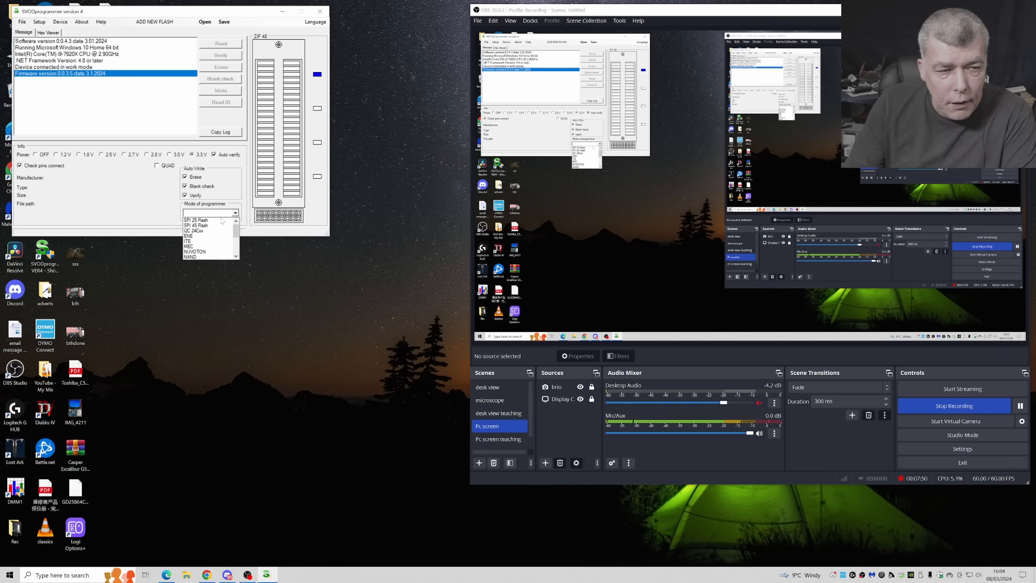
pyautogui.click(187, 236)
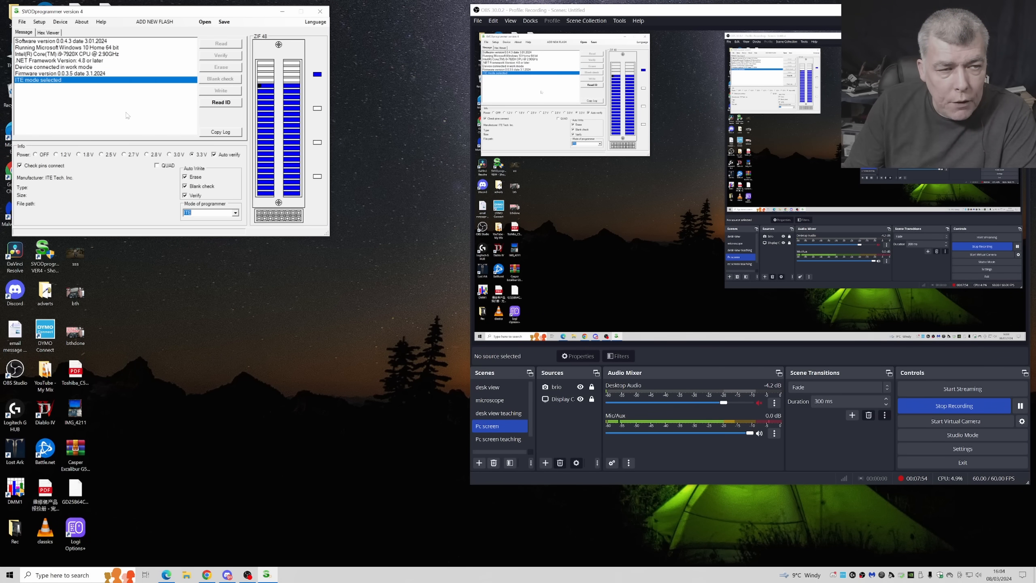
pyautogui.click(39, 22)
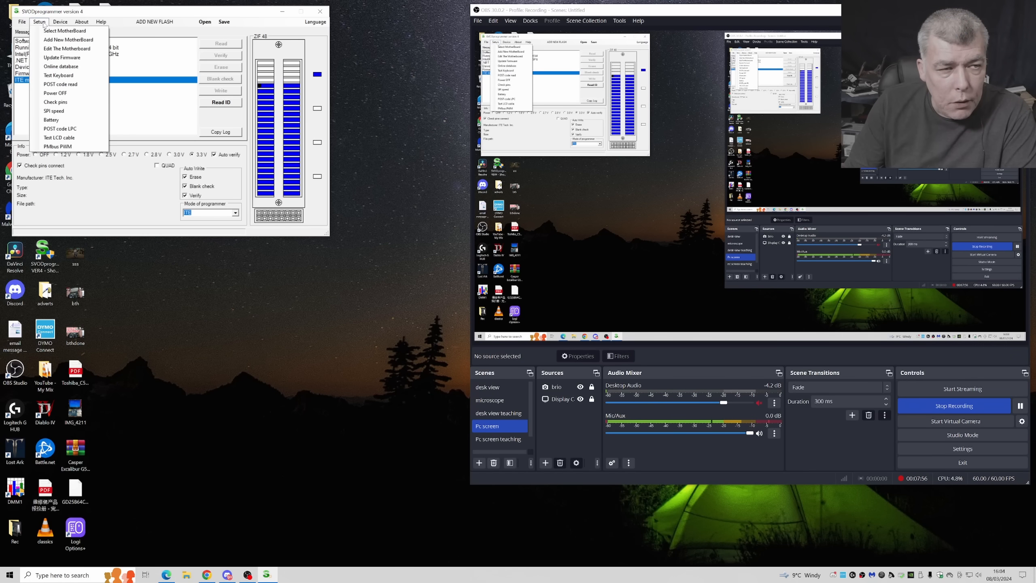
pyautogui.click(60, 66)
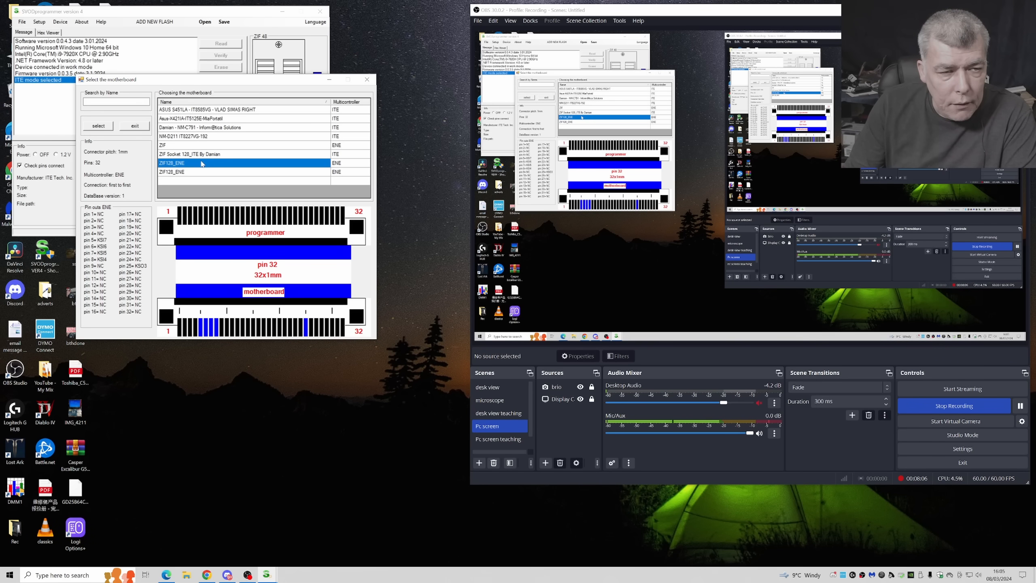
# Select the ZIF Socket 128_ITE adapter and acknowledge the unpowered-motherboard warning
pyautogui.click(190, 154)
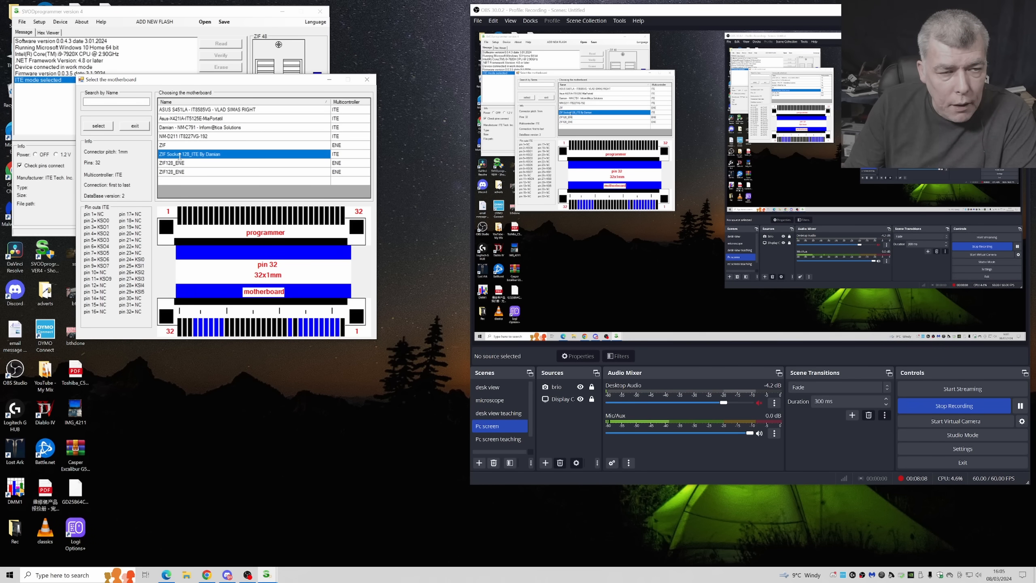
pyautogui.click(98, 126)
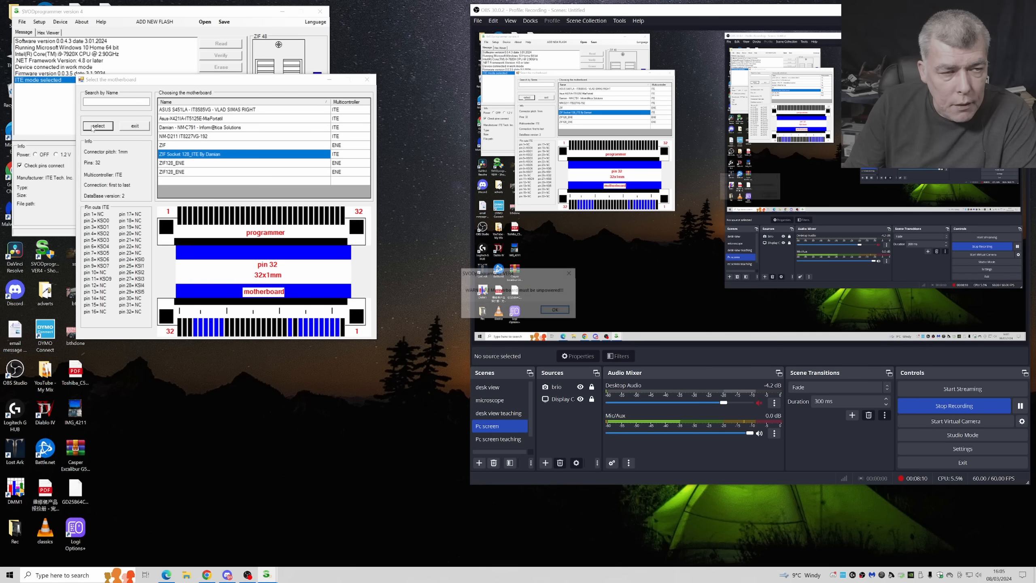
pyautogui.click(555, 309)
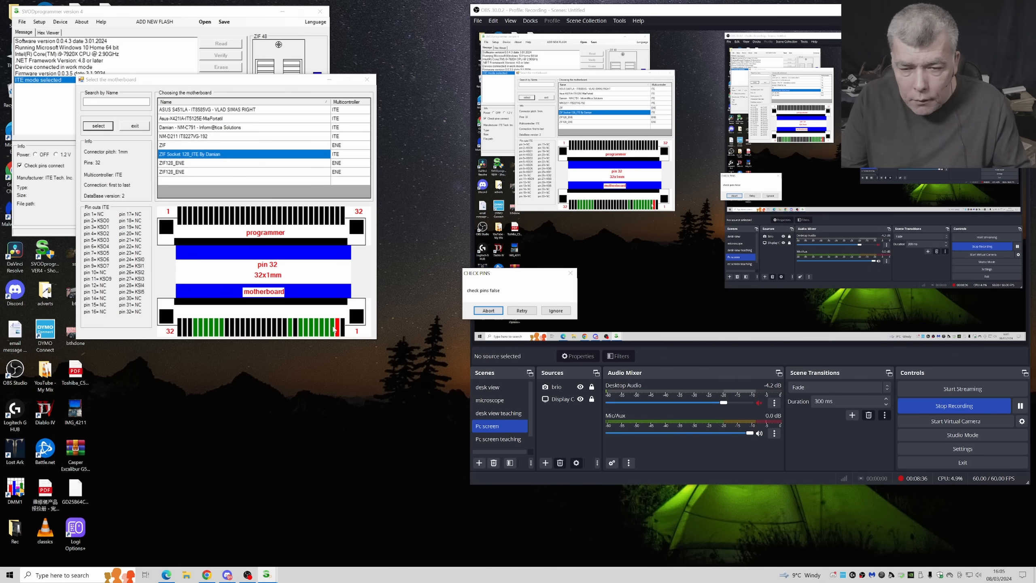
# Retry the pin check until it reports Check pins Ok
pyautogui.click(487, 311)
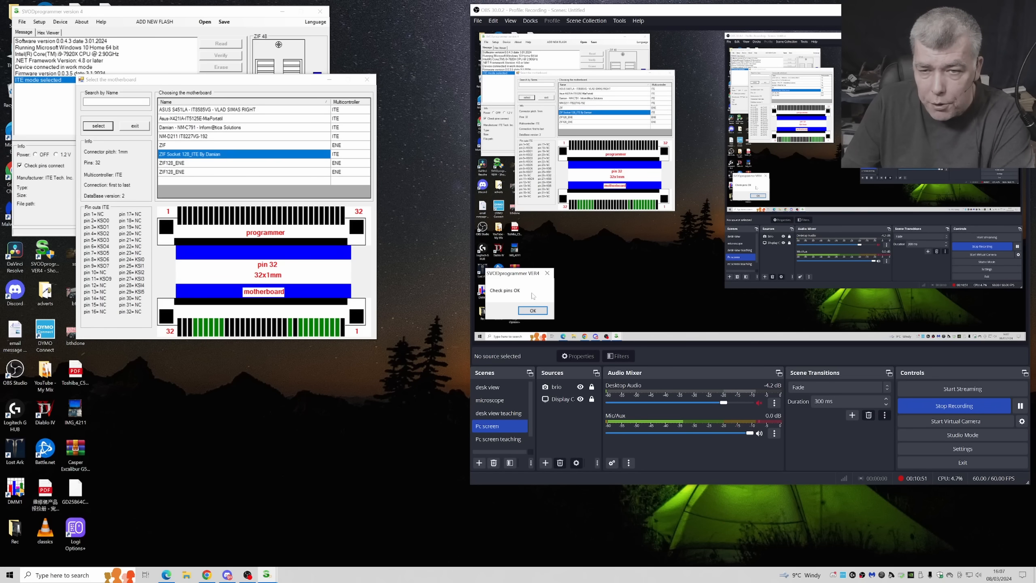
# Dismiss the pins and GND messages, then read the chip ID (ITE 8227, 128Kb)
pyautogui.click(533, 311)
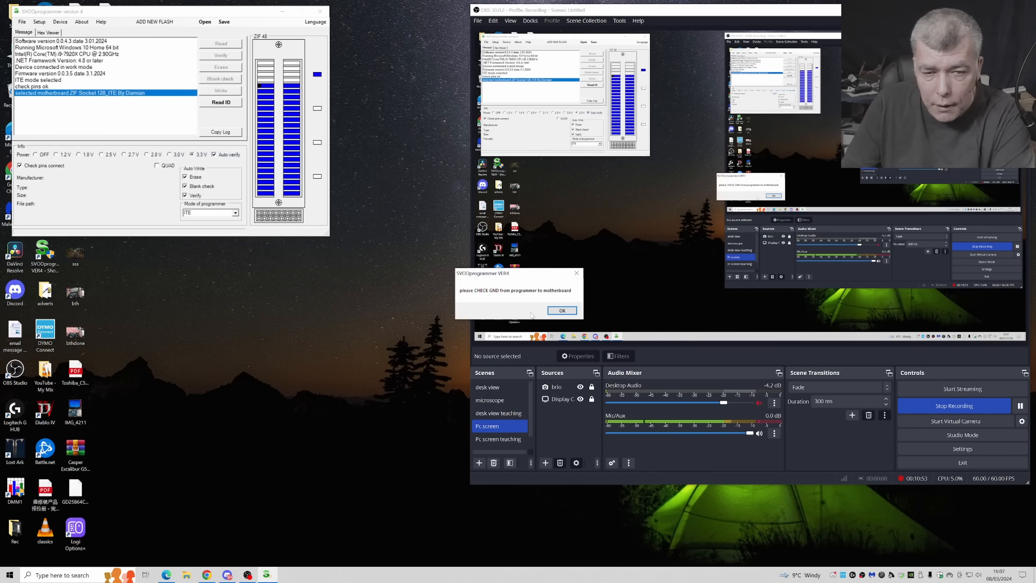
pyautogui.click(562, 311)
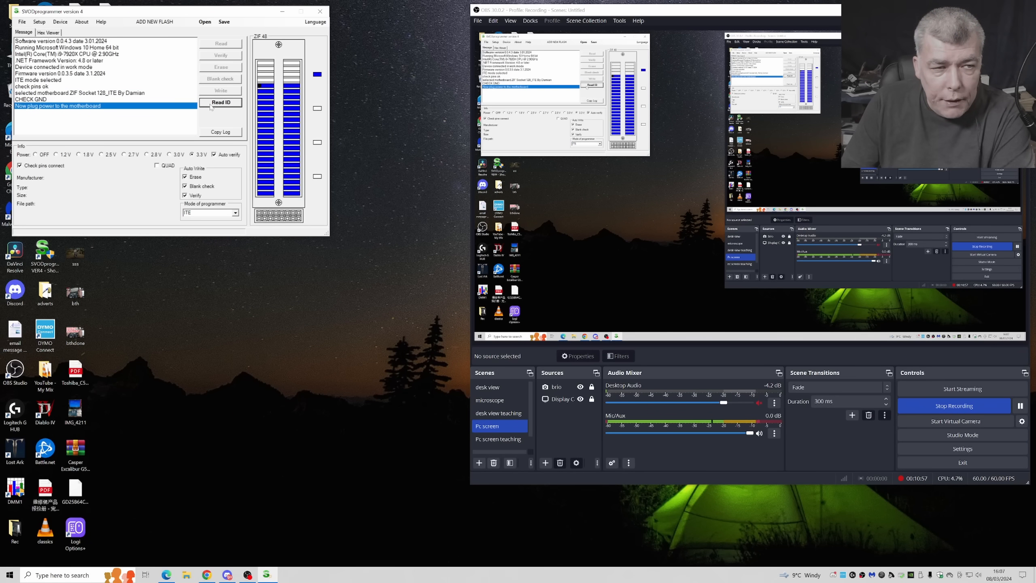
pyautogui.click(221, 101)
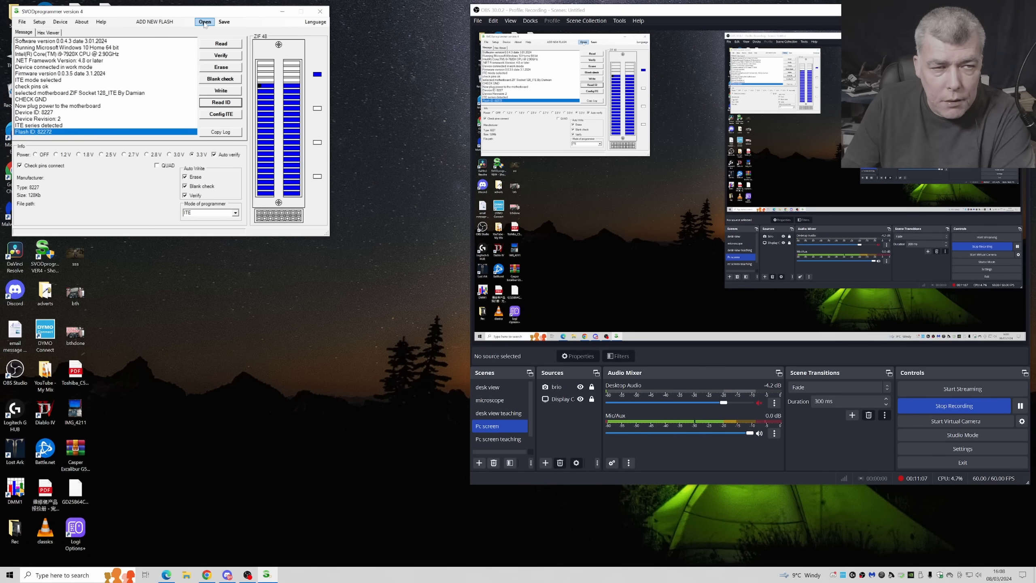
# Load EC.bin from the Desktop, then reselect the ZIF Socket 128_ITE adapter
pyautogui.click(204, 22)
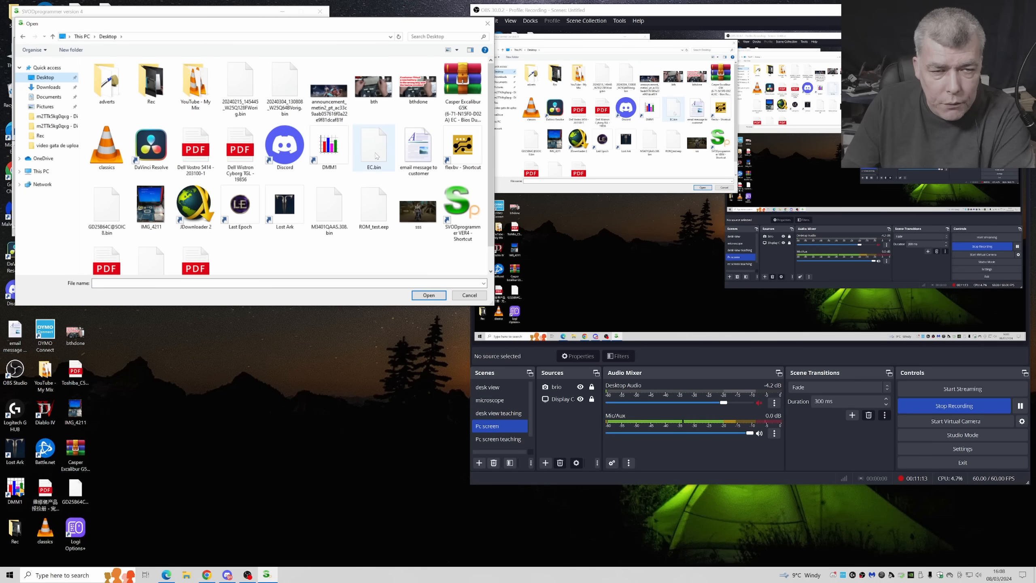
pyautogui.click(428, 295)
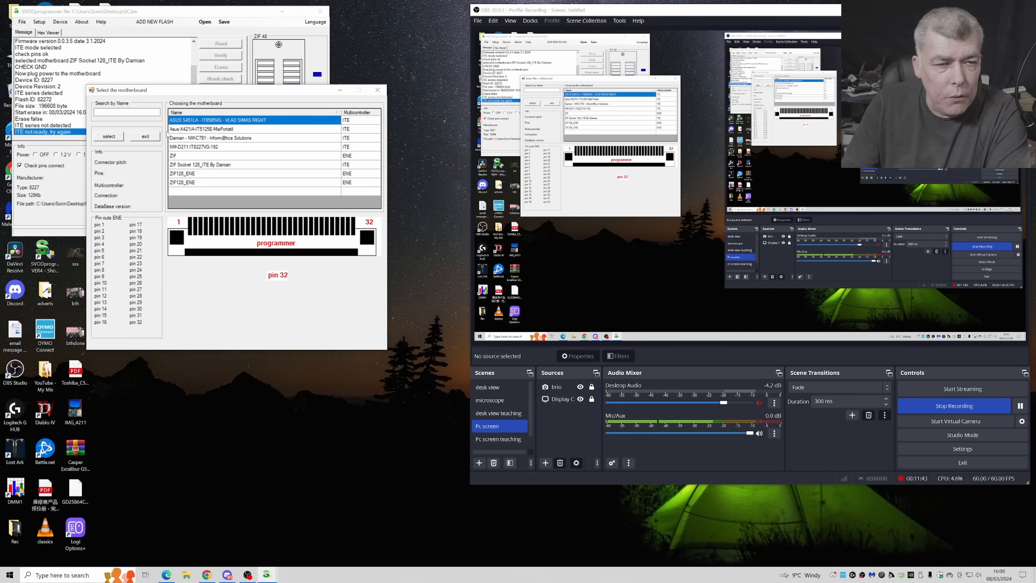
pyautogui.click(200, 164)
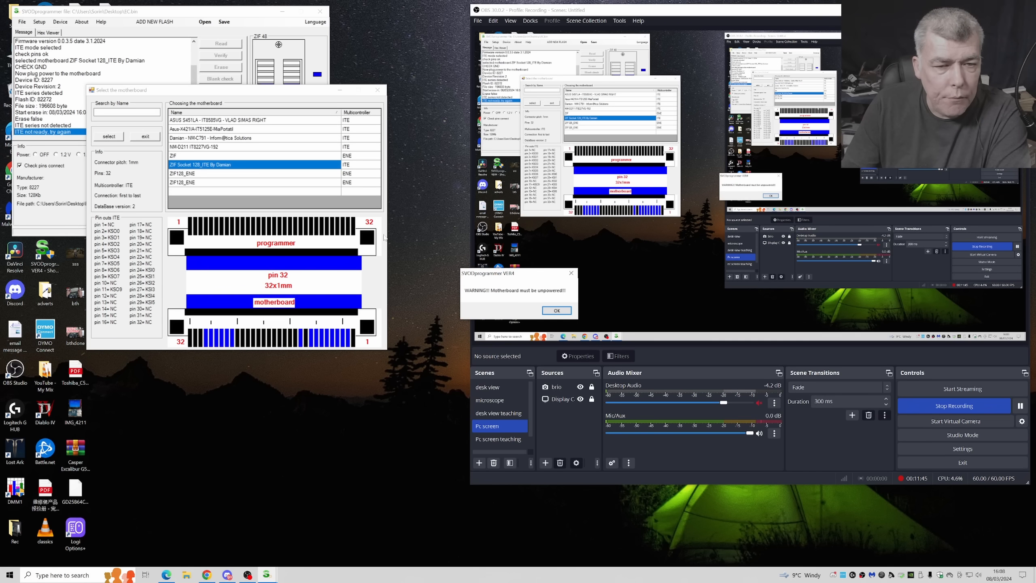
pyautogui.click(556, 310)
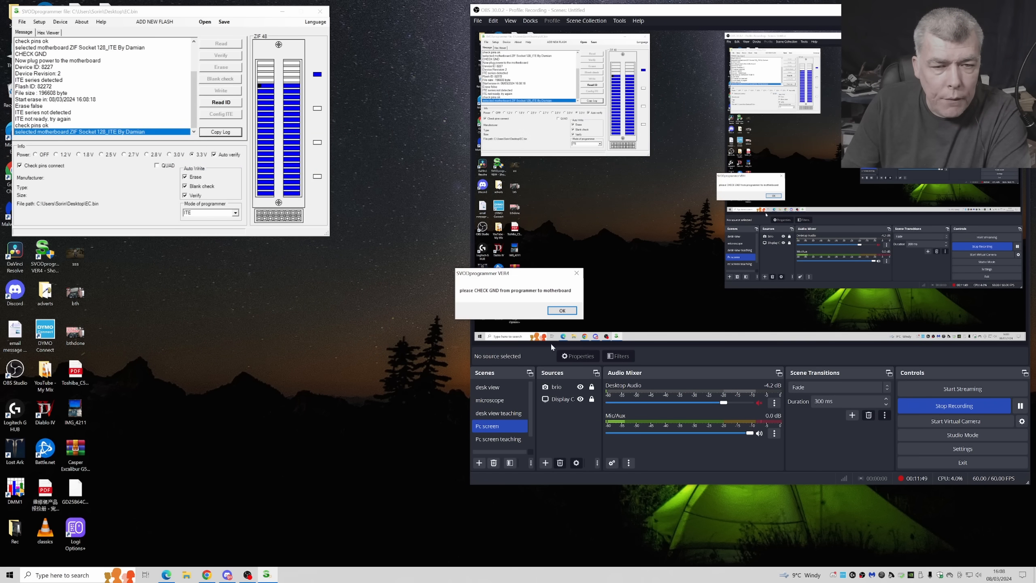
# Dismiss the GND warning and load EC.bin twice, each logging 196608 bytes
pyautogui.click(562, 311)
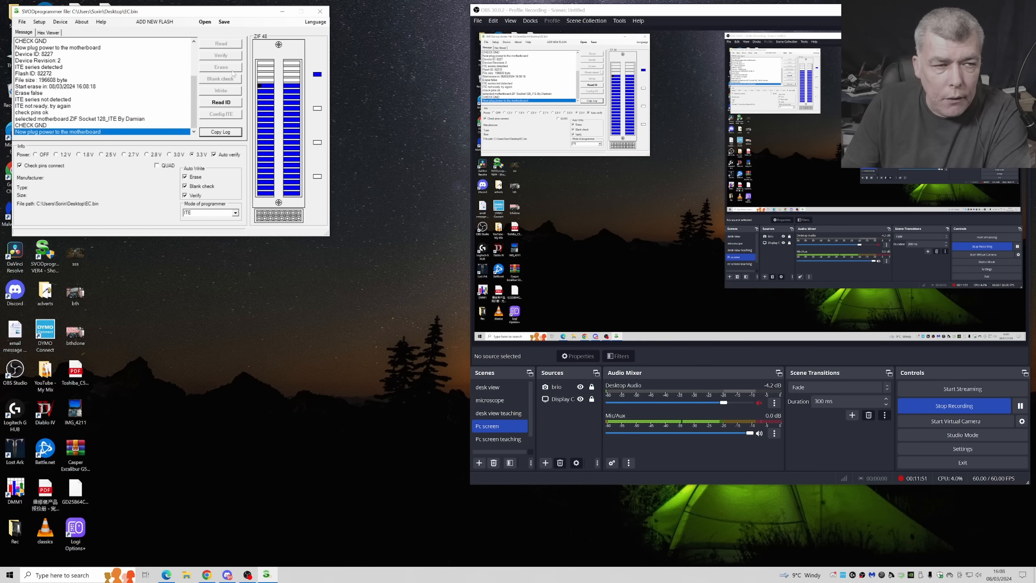
pyautogui.click(204, 22)
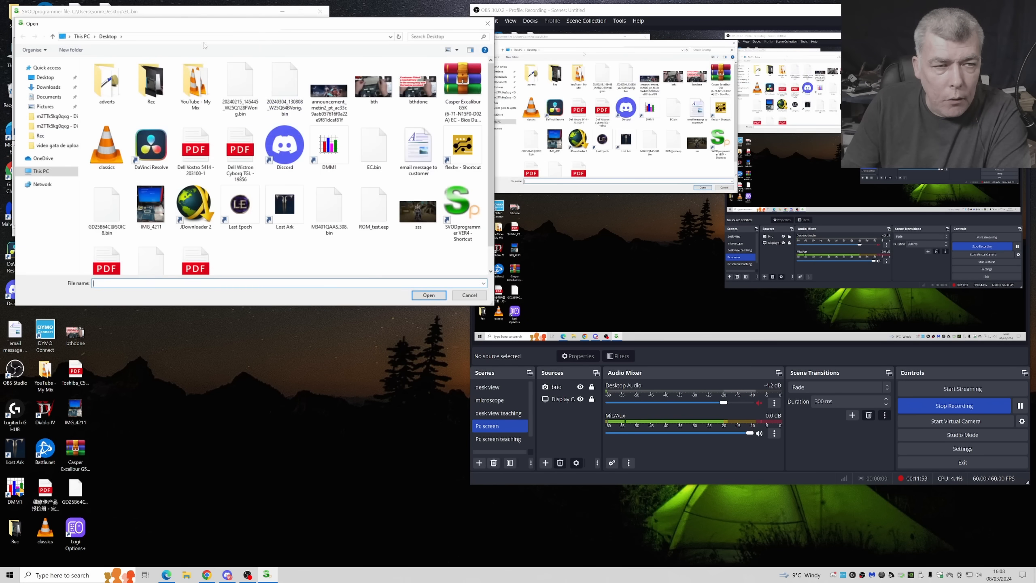
pyautogui.click(373, 145)
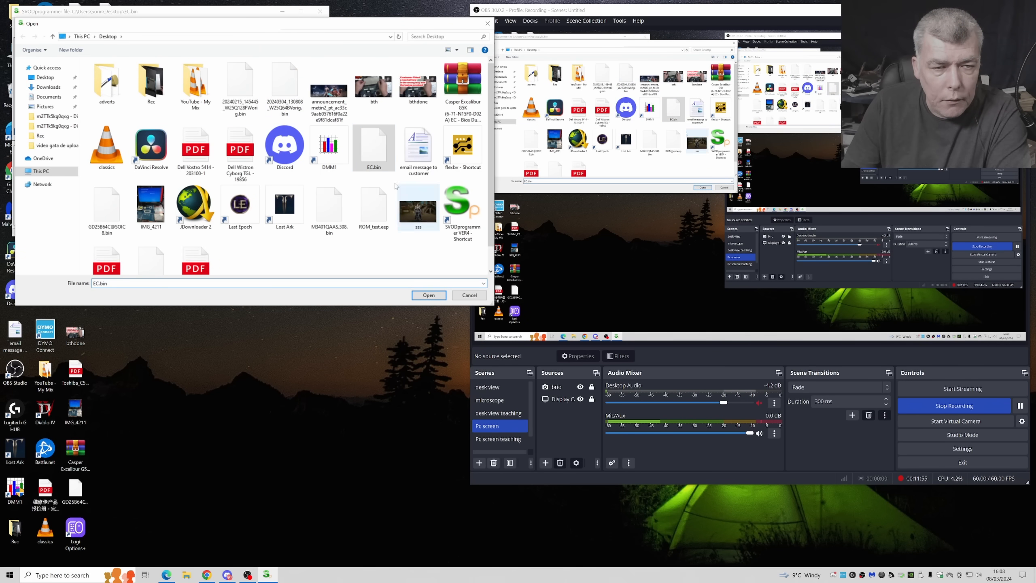
pyautogui.click(428, 295)
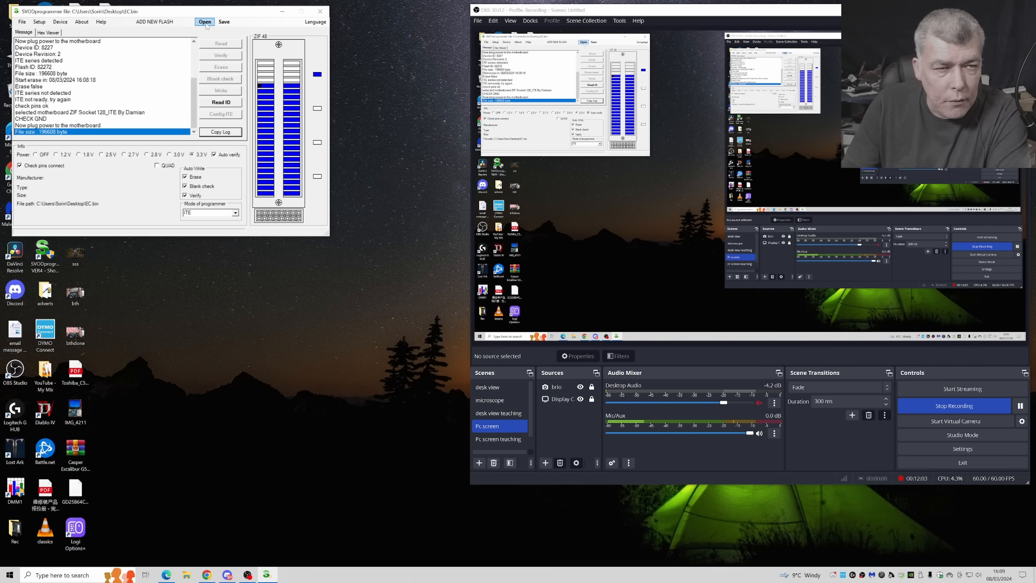
pyautogui.click(205, 21)
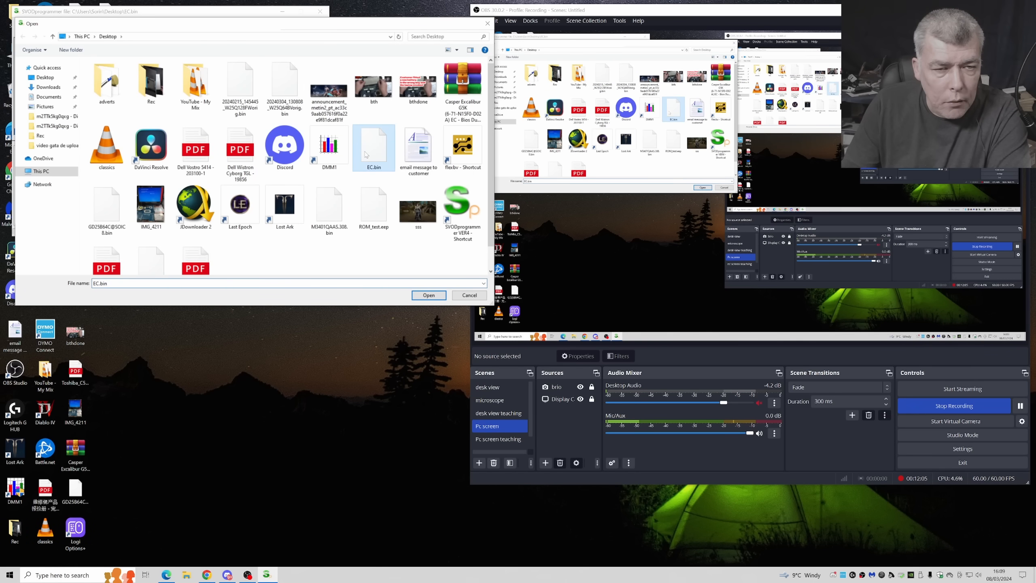
pyautogui.click(428, 295)
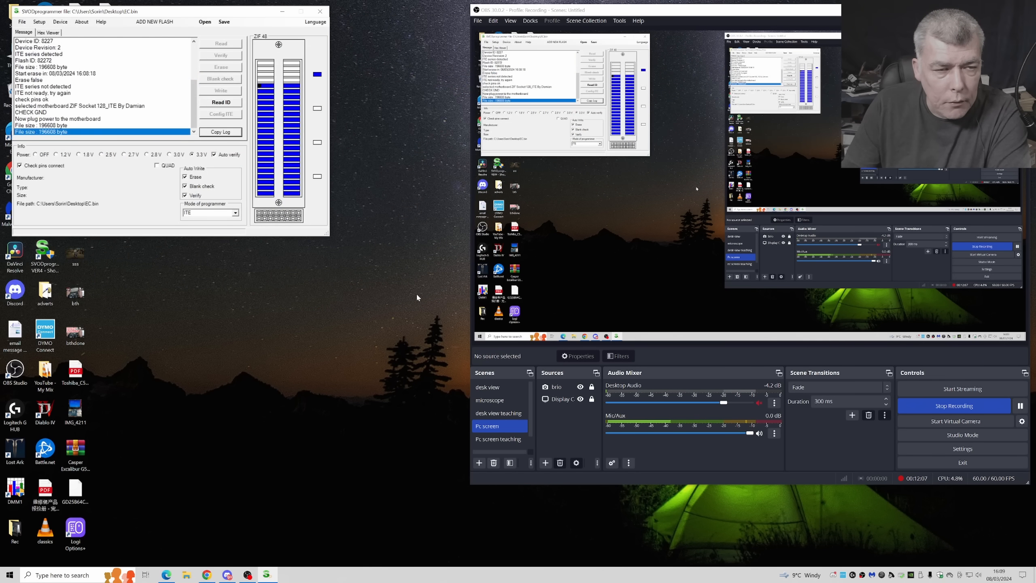
pyautogui.moveTo(310, 260)
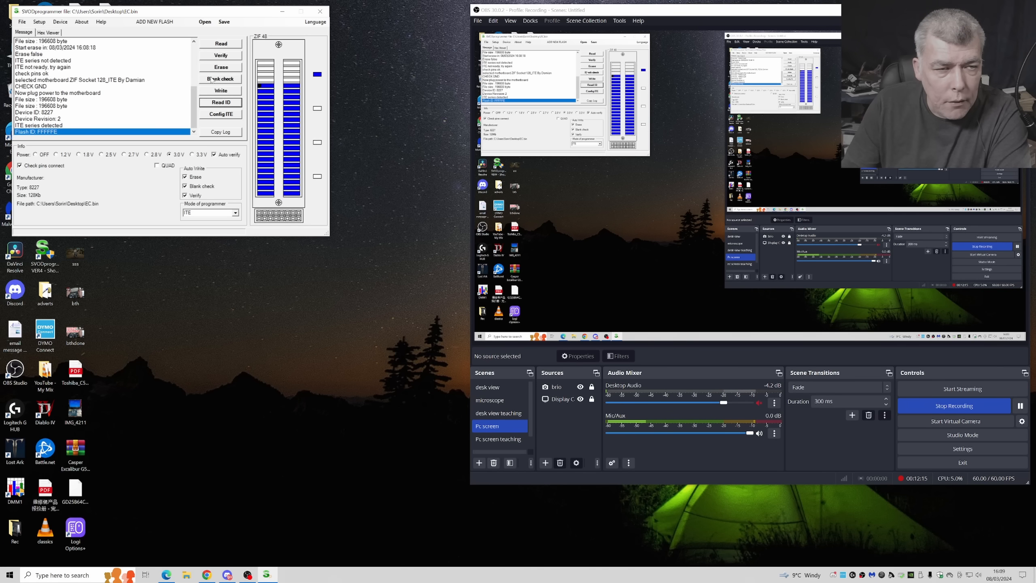
# Run Auto to erase, blank-check, write and verify the ITE chip with EC.bin
pyautogui.click(220, 91)
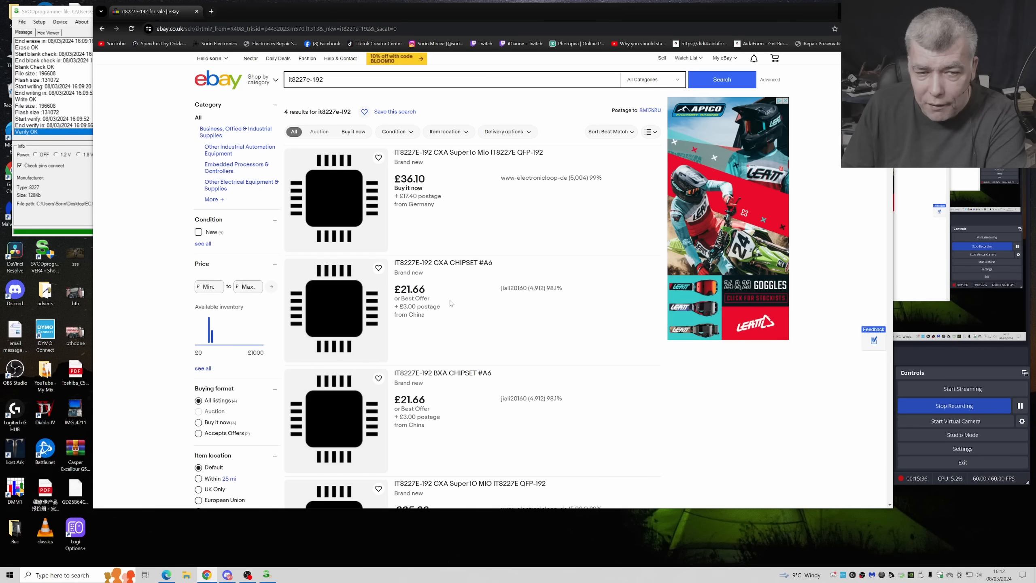
# Scroll through the eBay it8227e-192 listings comparing prices from £21.66 to £51.60
pyautogui.scroll(-3)
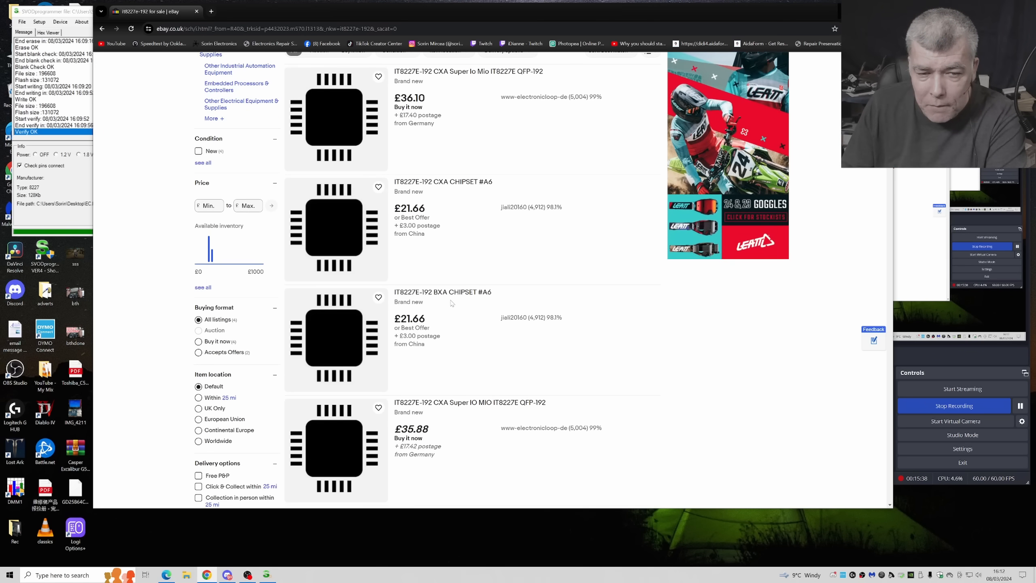
pyautogui.scroll(-3)
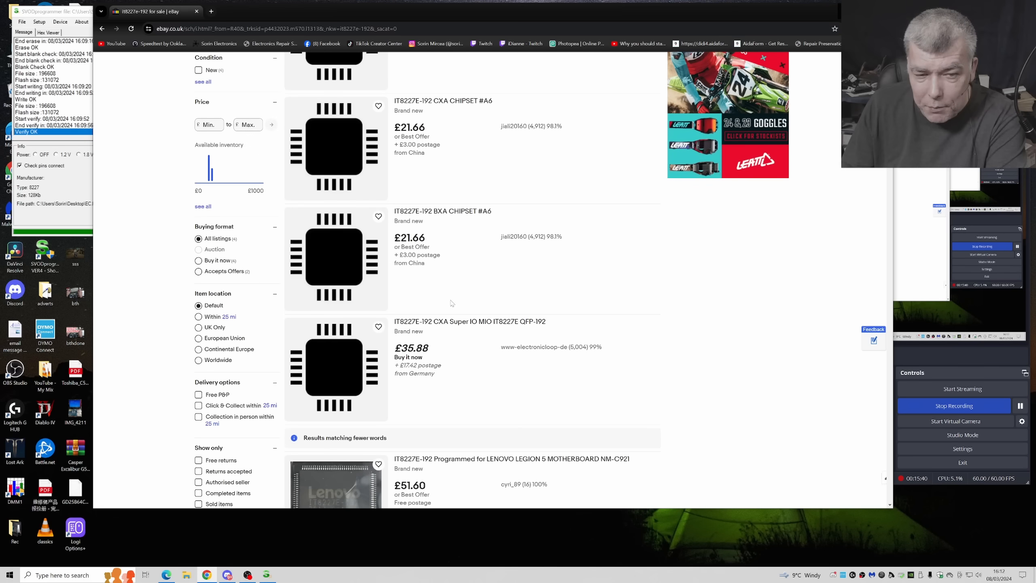
pyautogui.scroll(-3)
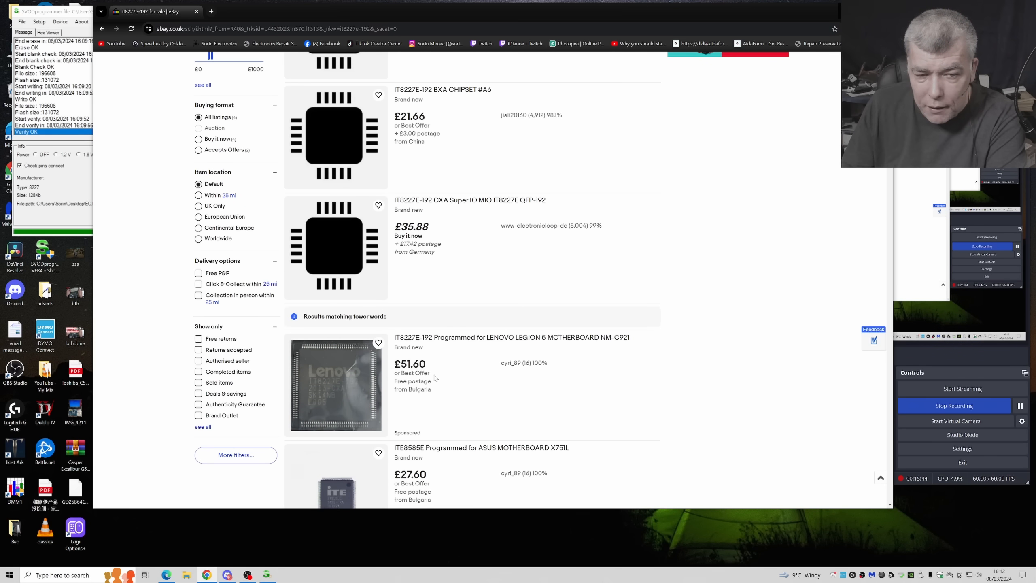
pyautogui.scroll(-3)
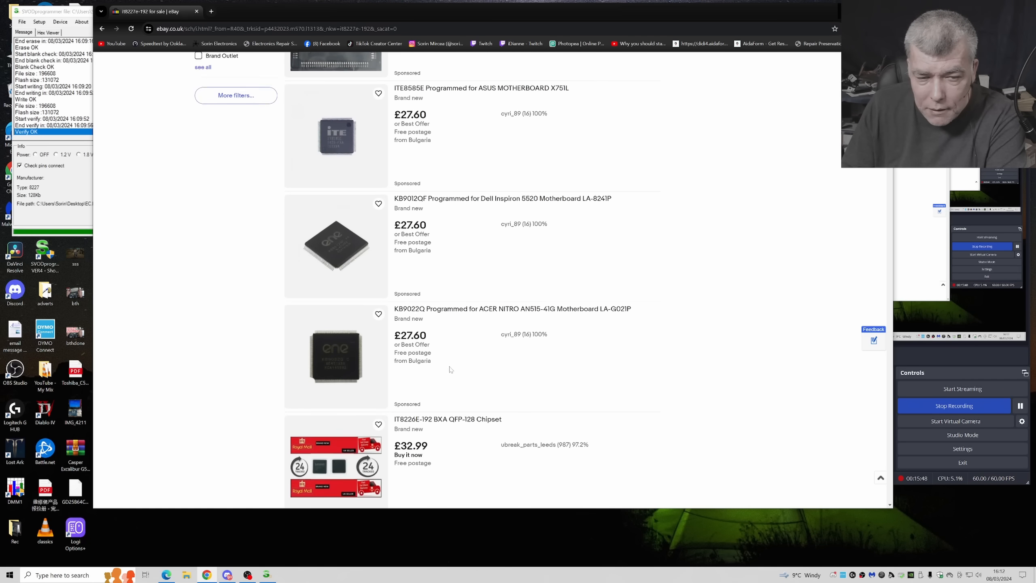
pyautogui.scroll(-3)
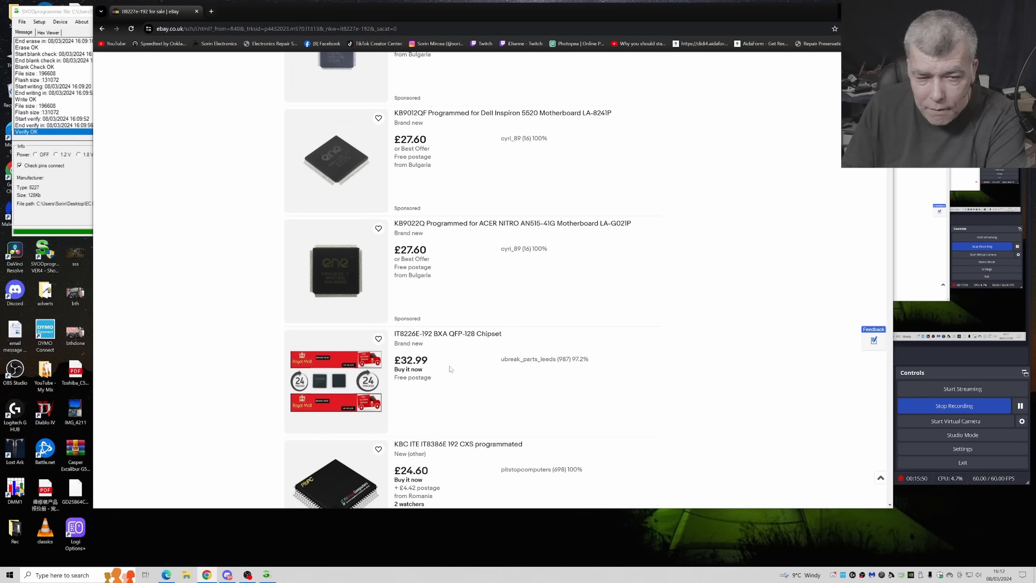
pyautogui.scroll(-3)
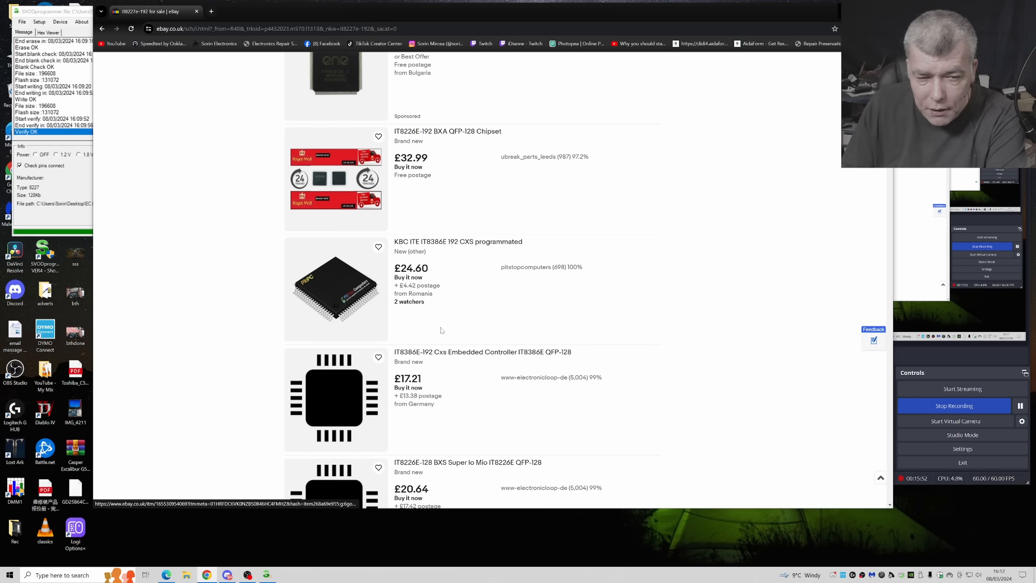